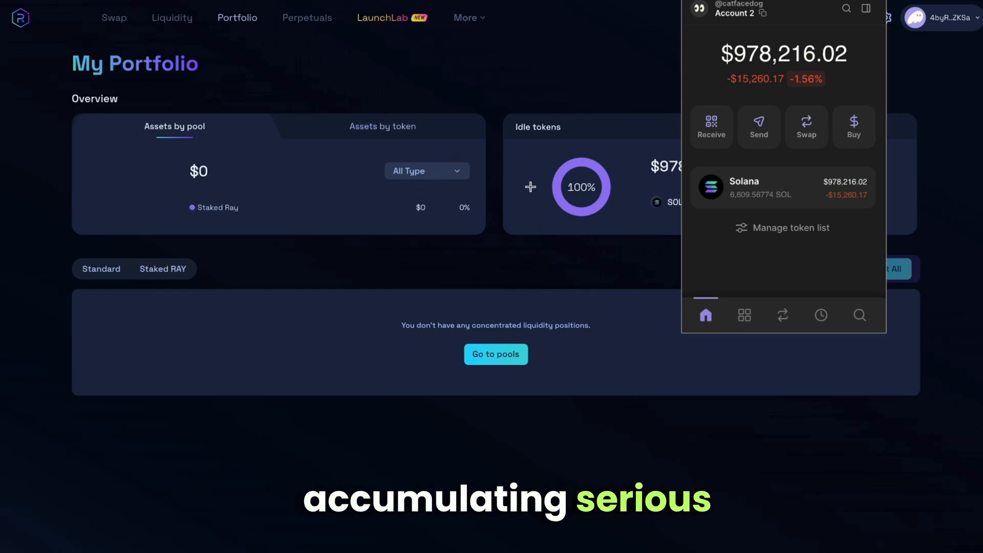
{"action": "mouse_move", "coordinate": [474, 141]}
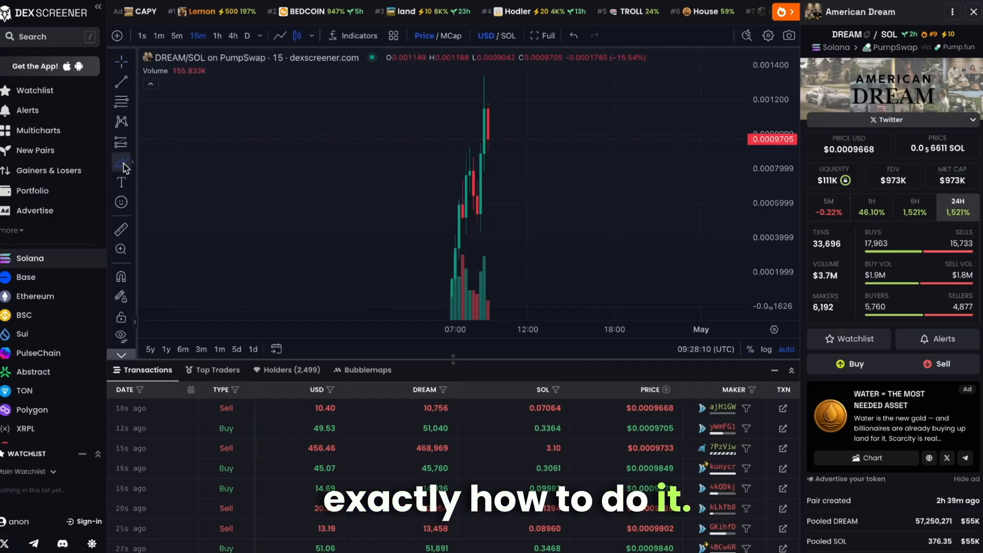
Browse Photon's New Pairs list, moving down past the newest launches into older tokens
{"action": "left_click", "coordinate": [121, 162]}
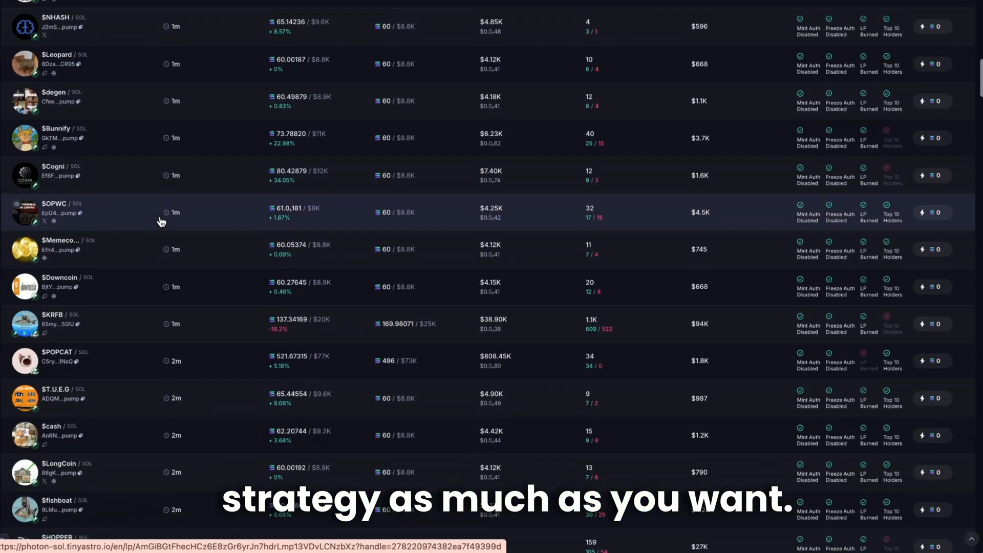
{"action": "scroll", "scroll_direction": "down", "scroll_amount": 3}
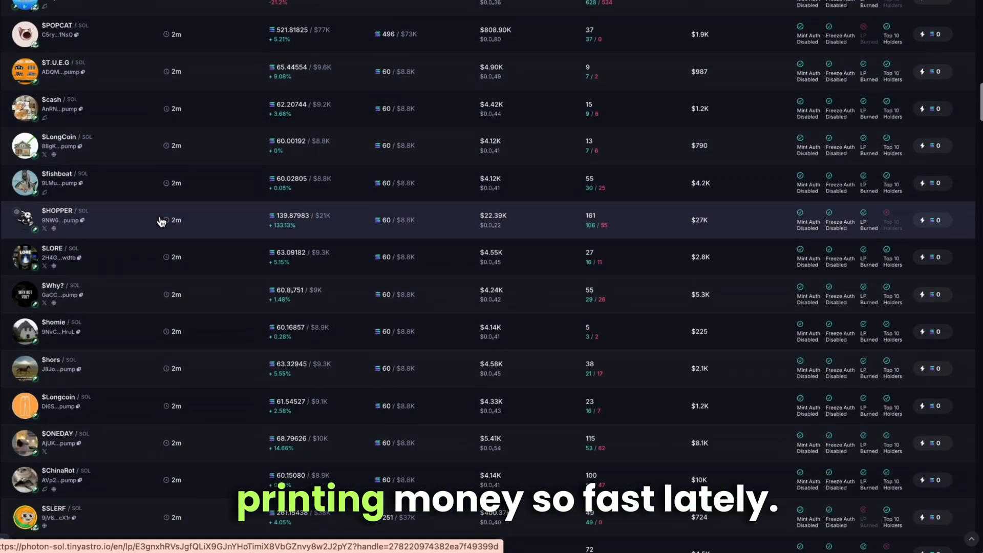
{"action": "scroll", "scroll_direction": "down", "scroll_amount": 3}
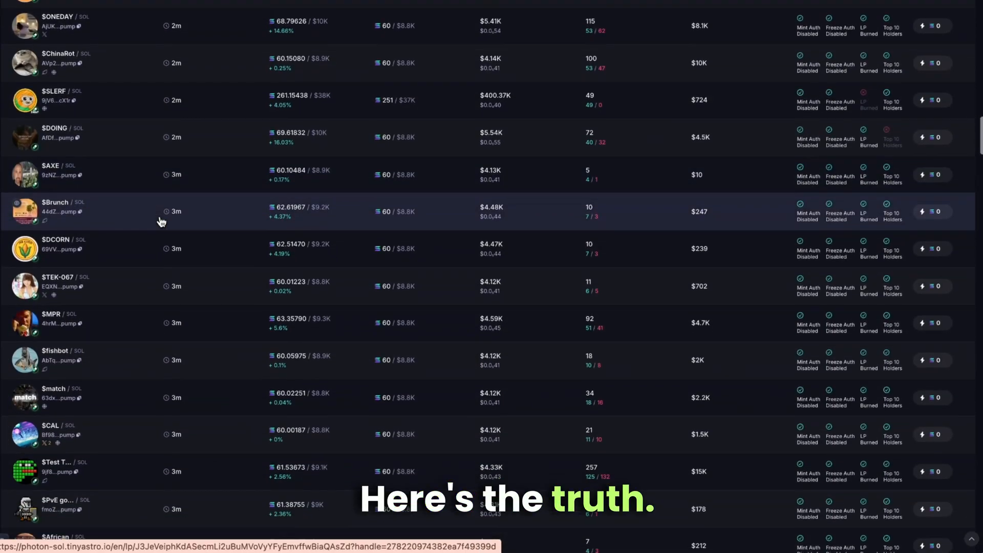
{"action": "scroll", "scroll_direction": "down", "scroll_amount": 3}
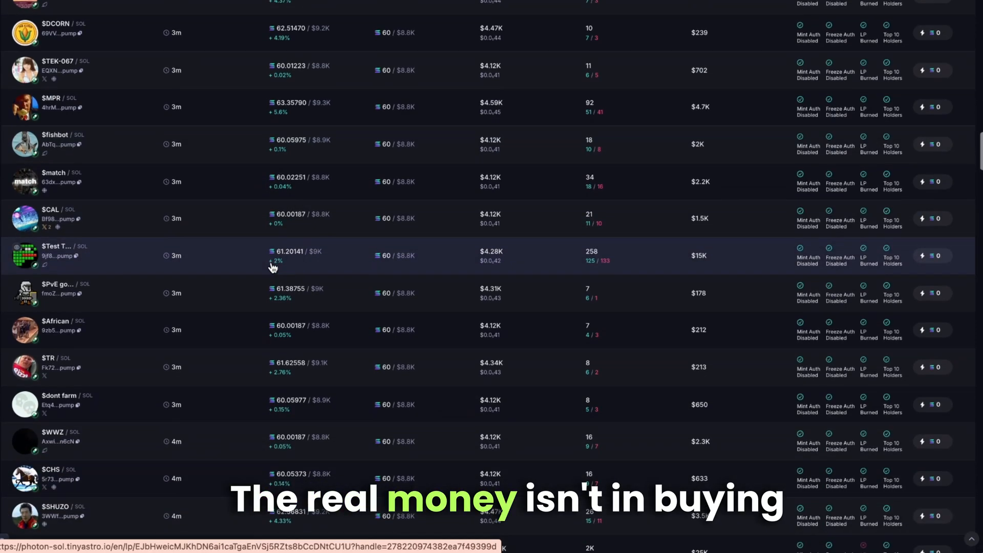
{"action": "scroll", "scroll_direction": "down", "scroll_amount": 3}
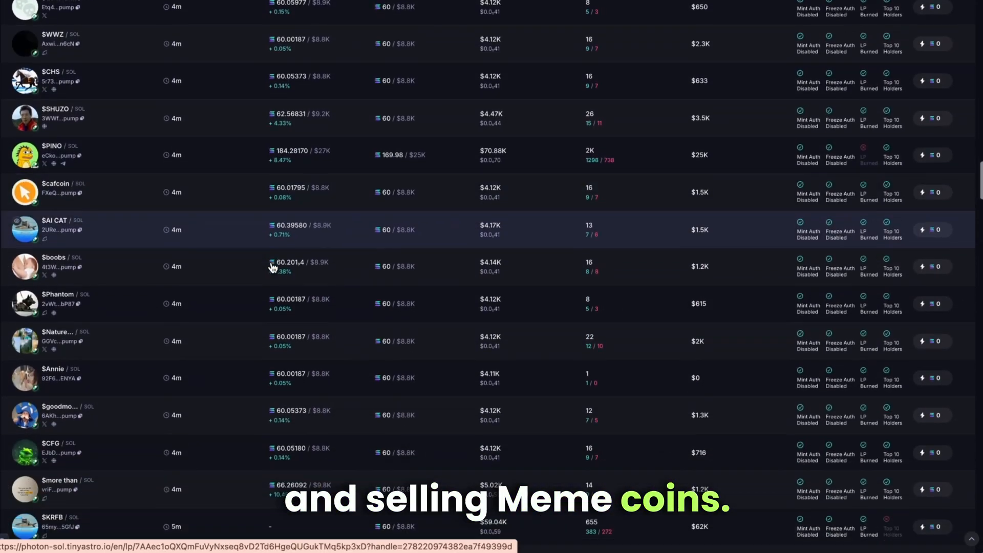
{"action": "scroll", "scroll_direction": "down", "scroll_amount": 3}
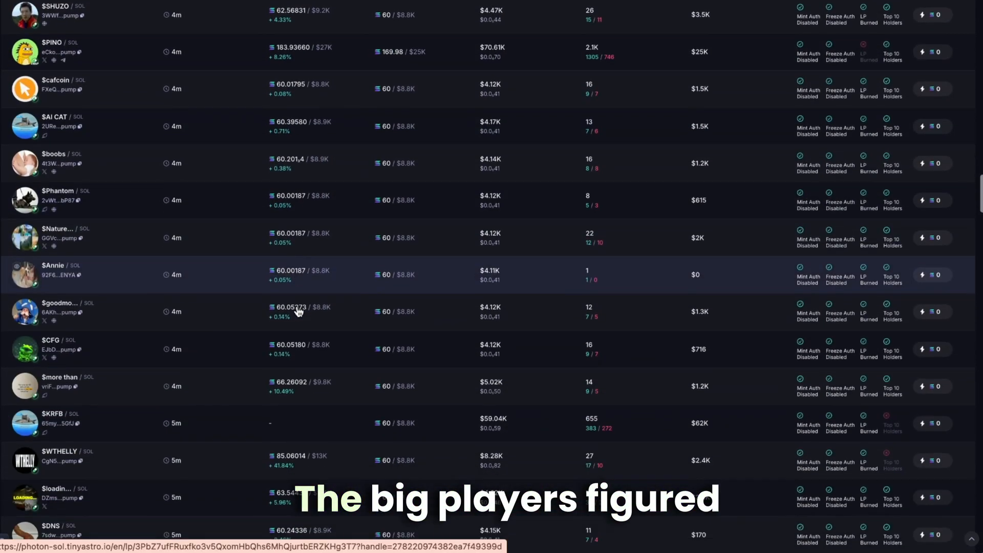
Continue down the new pairs list through tokens launched further back in the last 24 hours
{"action": "scroll", "scroll_direction": "down", "scroll_amount": 3}
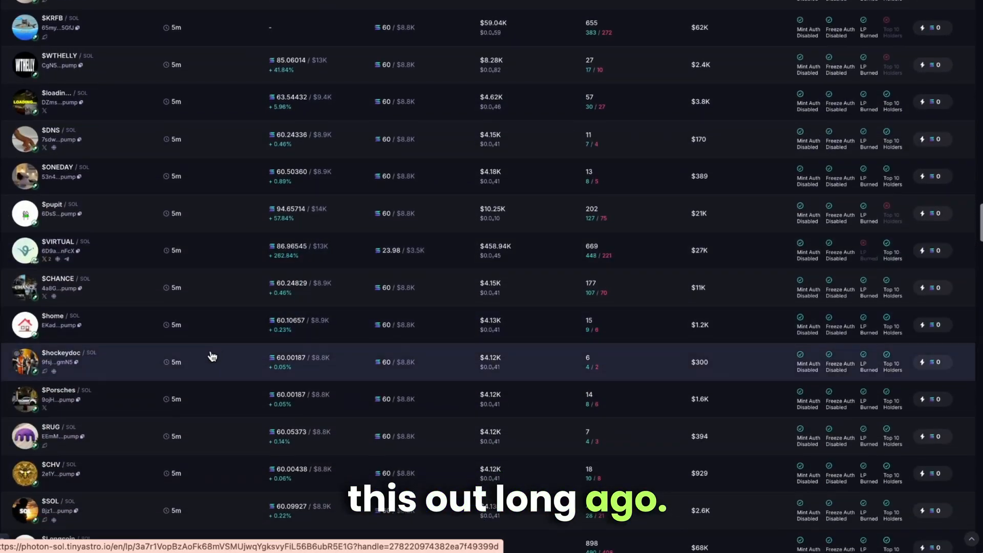
{"action": "scroll", "scroll_direction": "down", "scroll_amount": 3}
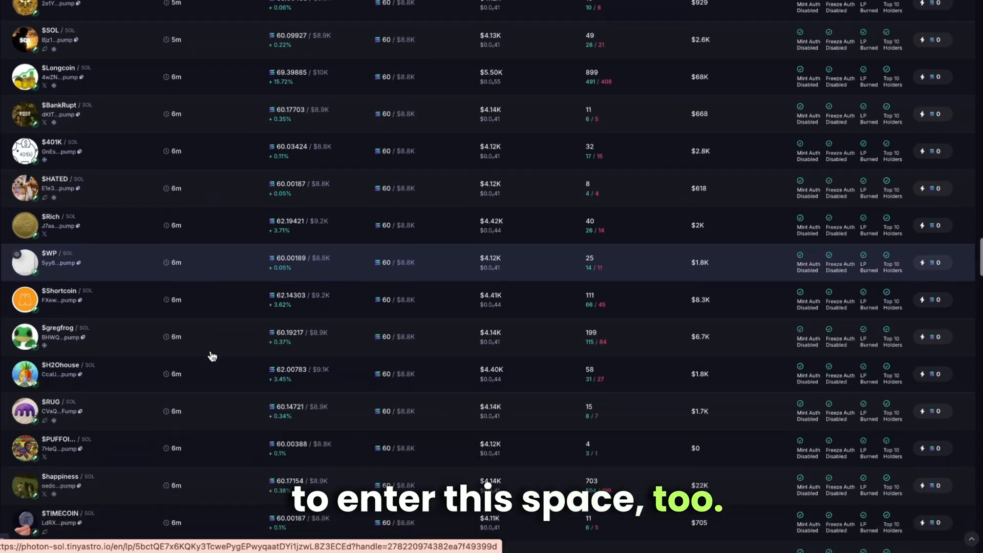
{"action": "scroll", "scroll_direction": "down", "scroll_amount": 3}
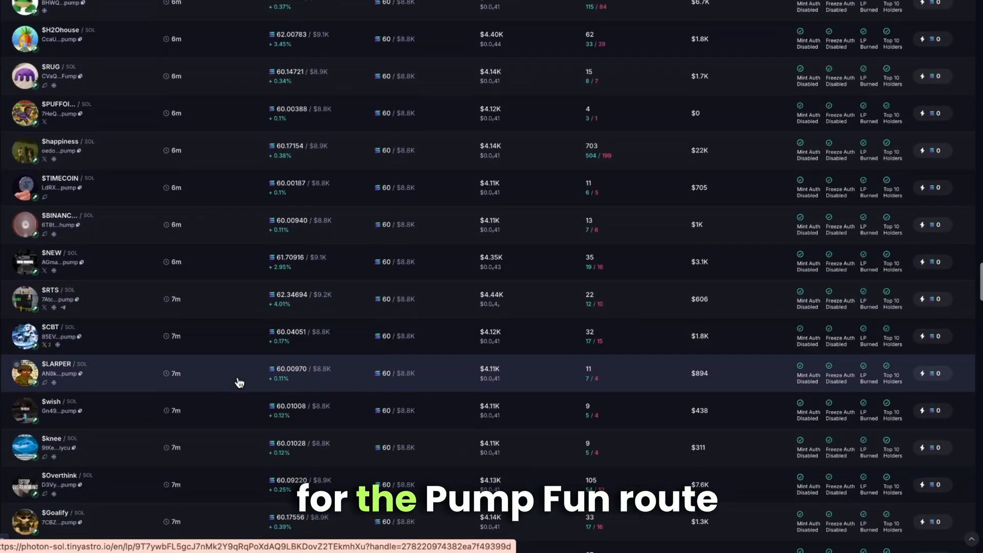
{"action": "scroll", "scroll_direction": "down", "scroll_amount": 3}
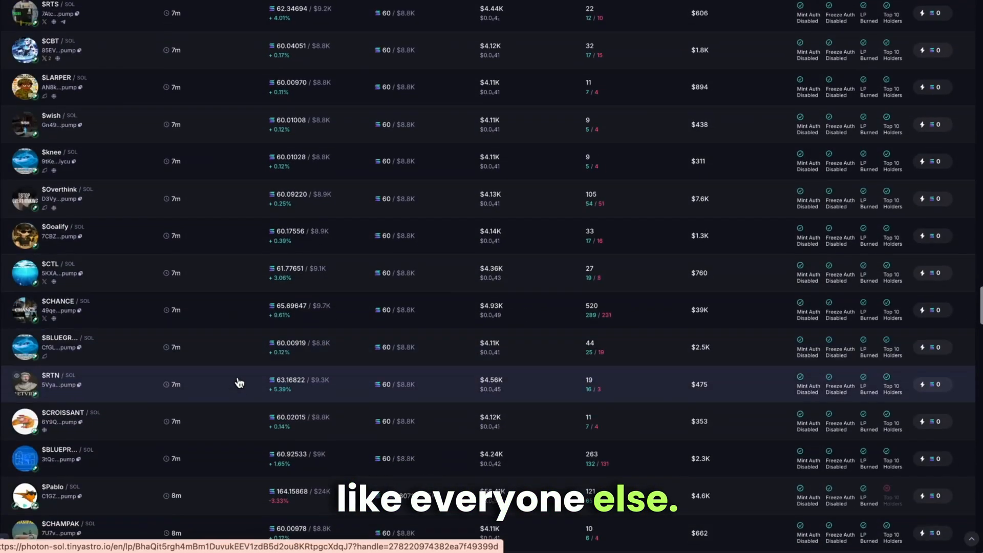
{"action": "scroll", "scroll_direction": "down", "scroll_amount": 3}
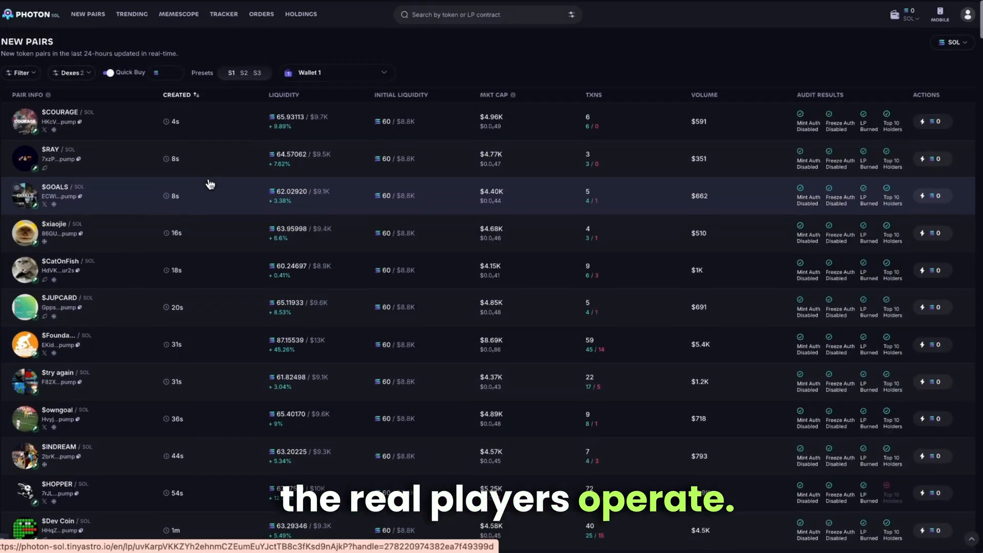
Filter the new pairs list to Raydium only via the Dexes dropdown
{"action": "left_click", "coordinate": [71, 73]}
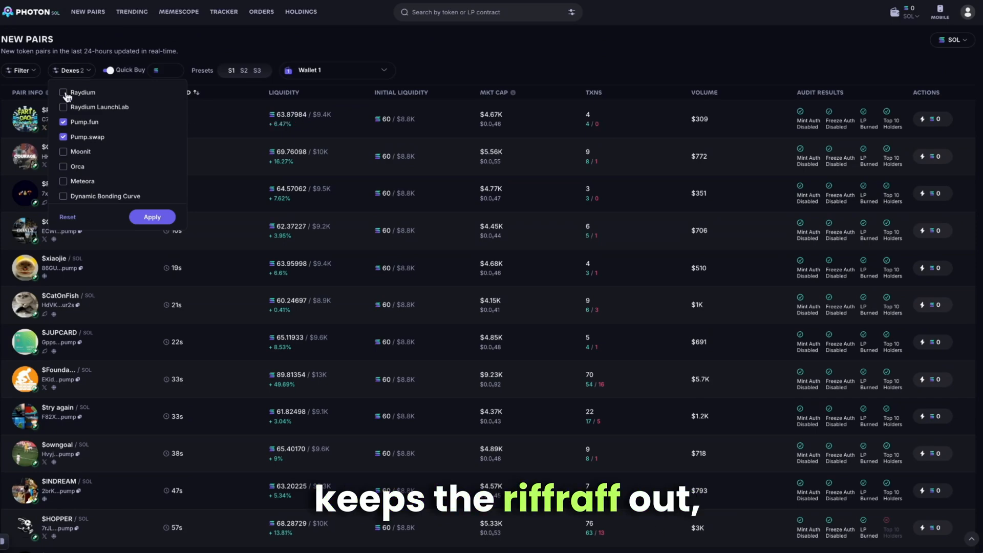
{"action": "left_click", "coordinate": [64, 93]}
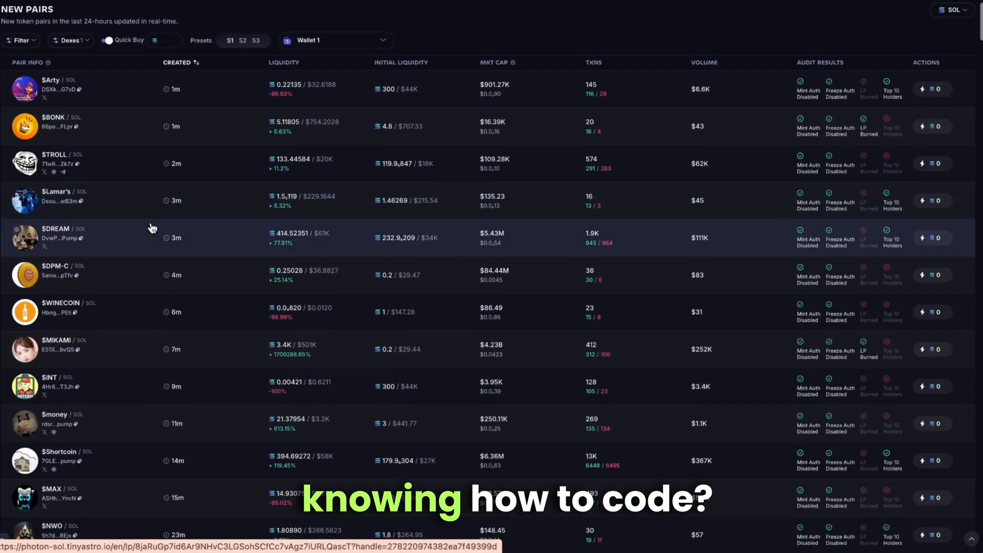
{"action": "scroll", "scroll_direction": "down", "scroll_amount": 3}
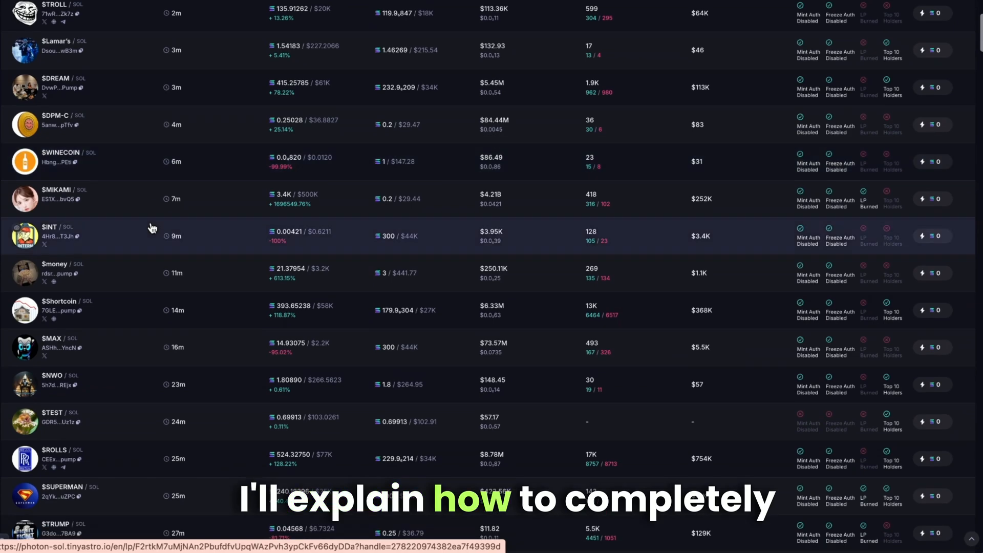
{"action": "scroll", "scroll_direction": "down", "scroll_amount": 3}
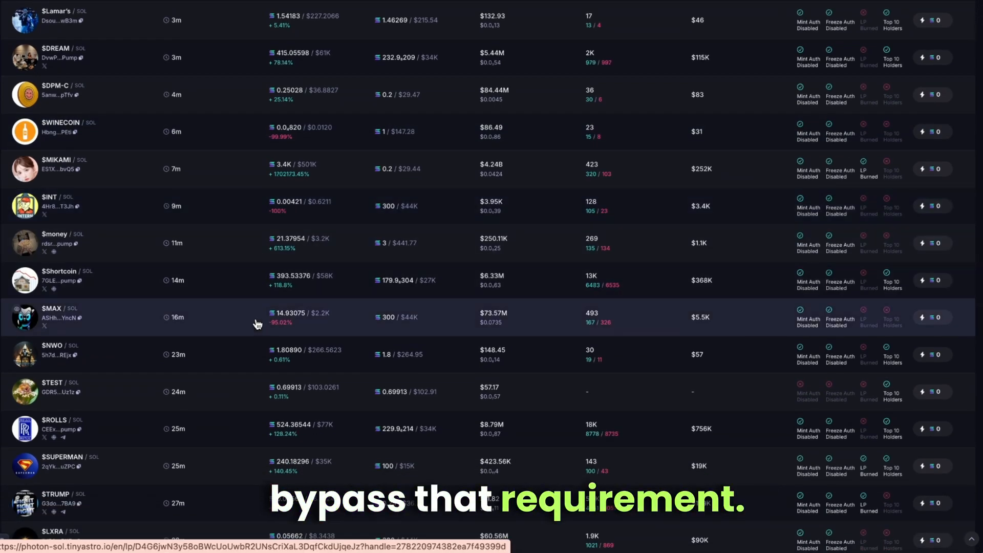
Look through the Raydium-only list down to tokens over an hour old
{"action": "scroll", "scroll_direction": "down", "scroll_amount": 3}
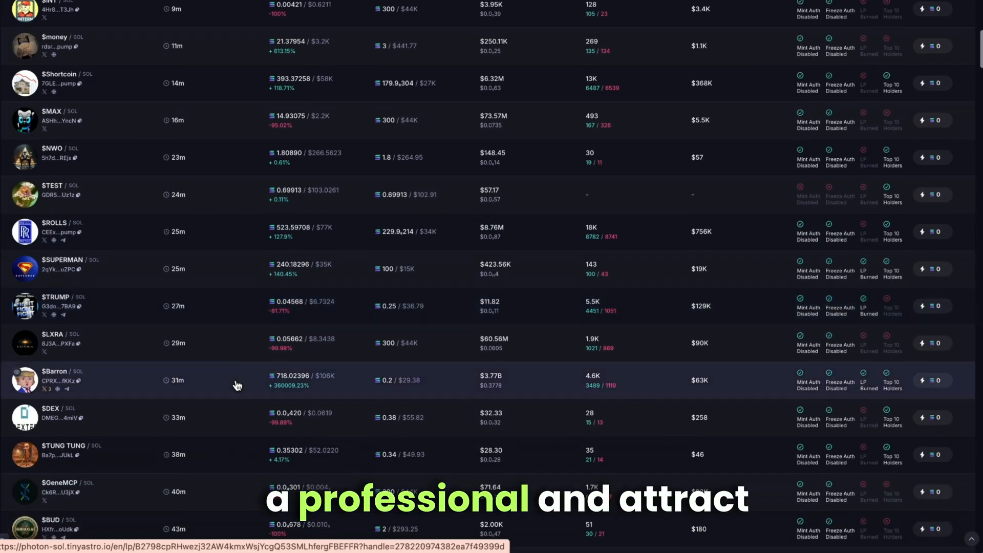
{"action": "scroll", "scroll_direction": "down", "scroll_amount": 3}
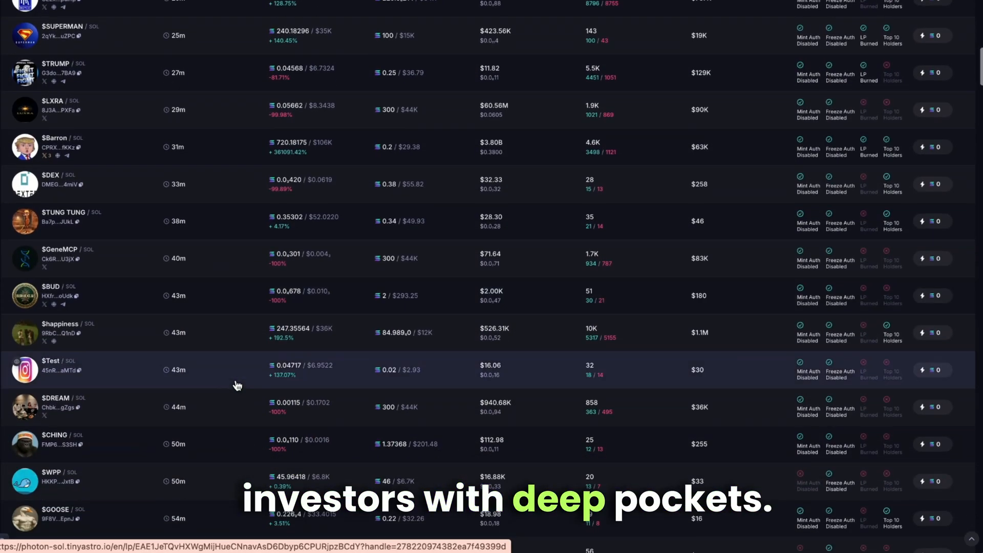
{"action": "scroll", "scroll_direction": "down", "scroll_amount": 3}
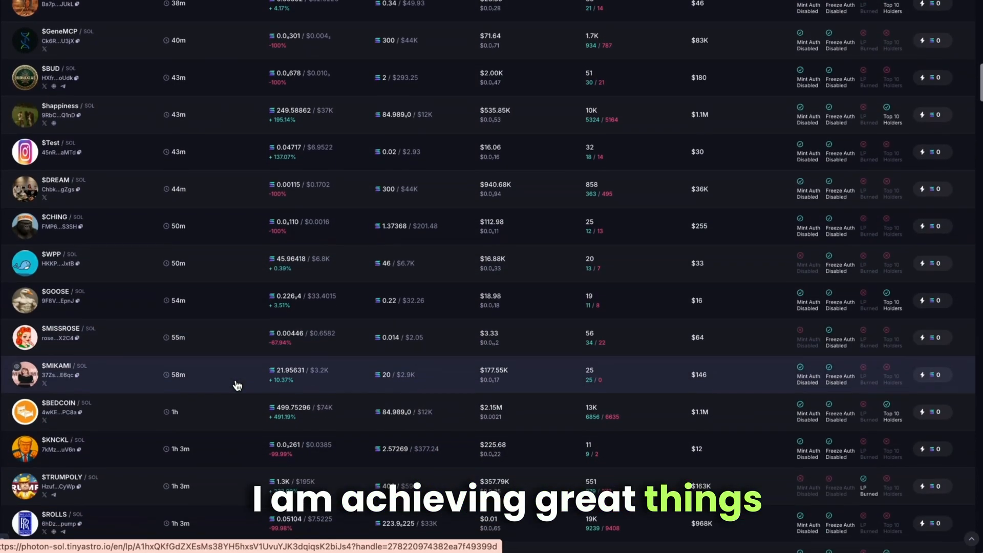
{"action": "scroll", "scroll_direction": "down", "scroll_amount": 3}
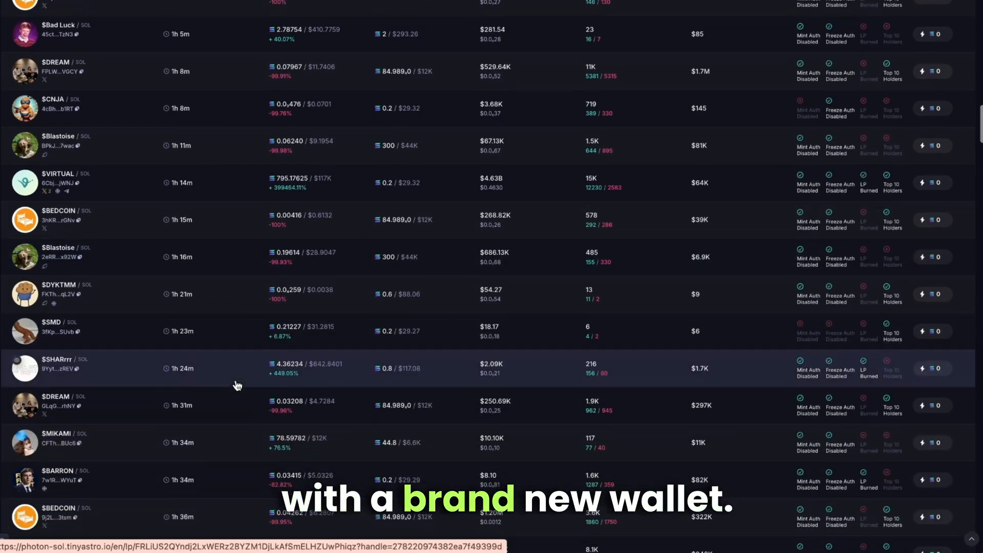
{"action": "scroll", "scroll_direction": "down", "scroll_amount": 3}
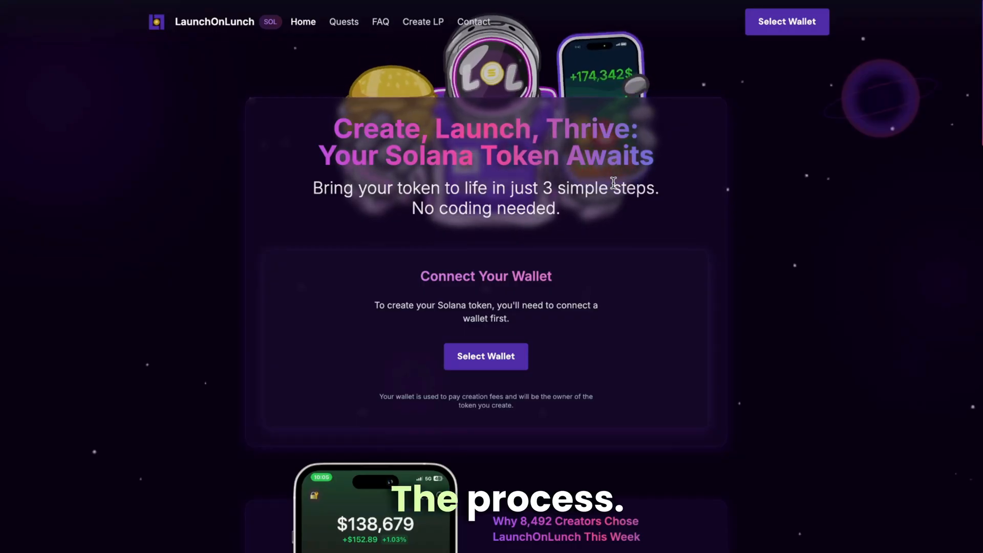
Read down the LaunchOnLunch homepage past the Three-Step Creation Process to the Smart Creator FAQ
{"action": "scroll", "scroll_direction": "down", "scroll_amount": 3}
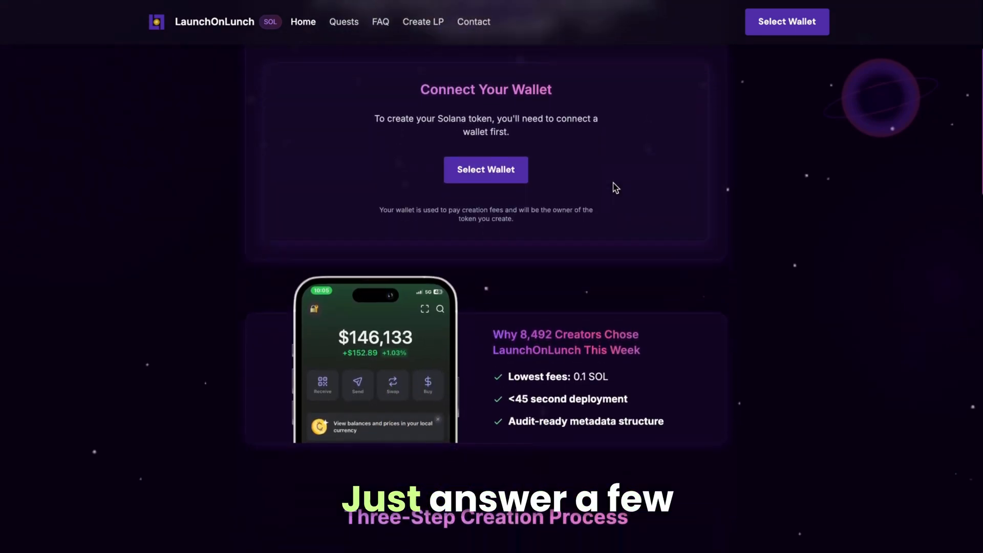
{"action": "scroll", "scroll_direction": "down", "scroll_amount": 3}
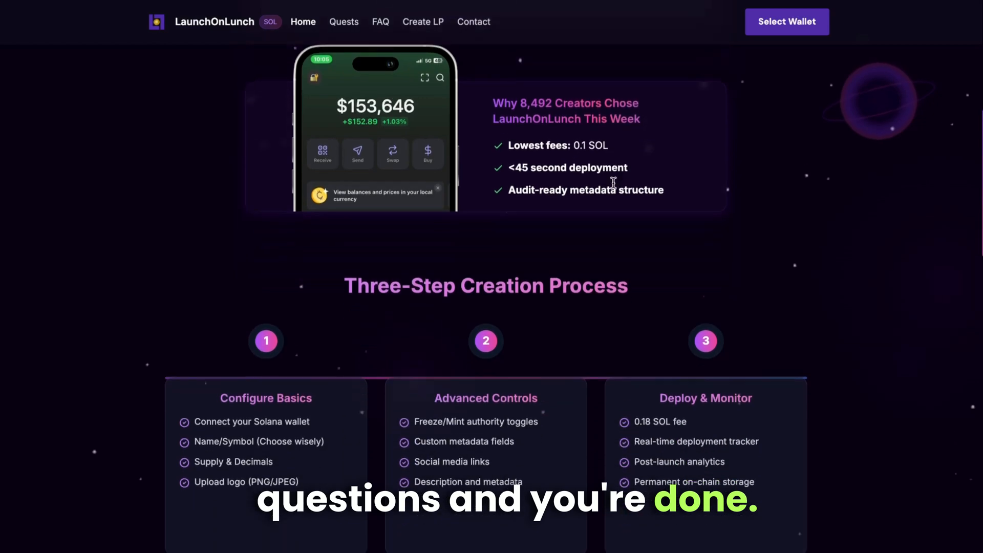
{"action": "scroll", "scroll_direction": "down", "scroll_amount": 3}
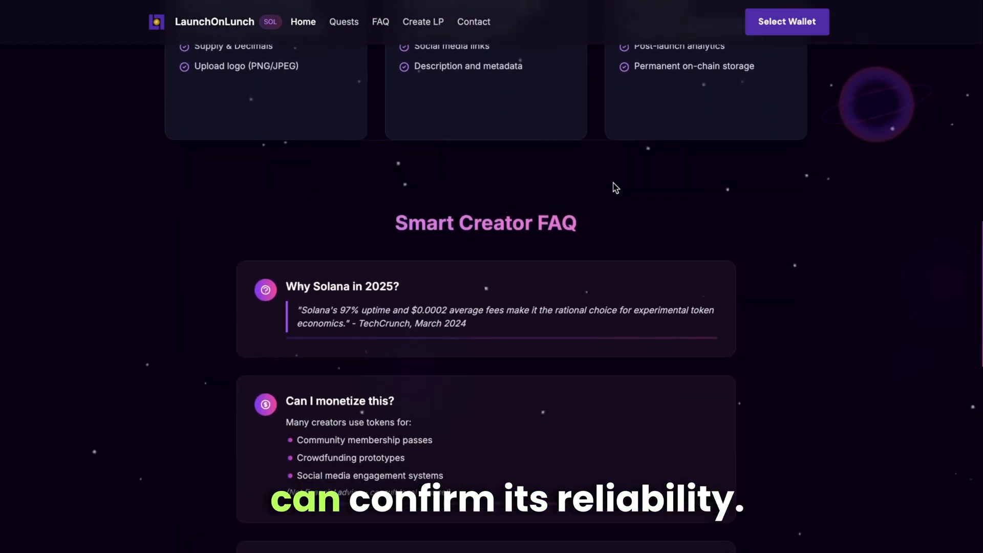
{"action": "scroll", "scroll_direction": "down", "scroll_amount": 3}
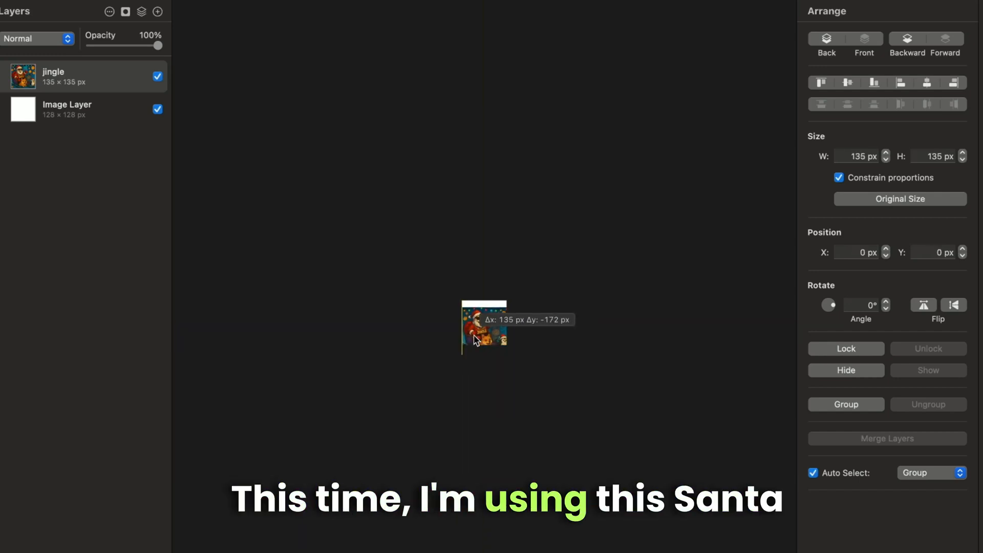
Move the Santa 'jingle' layer onto the 128×128 Image Layer canvas
{"action": "left_click_drag", "start_coordinate": [484, 329], "coordinate": [484, 324]}
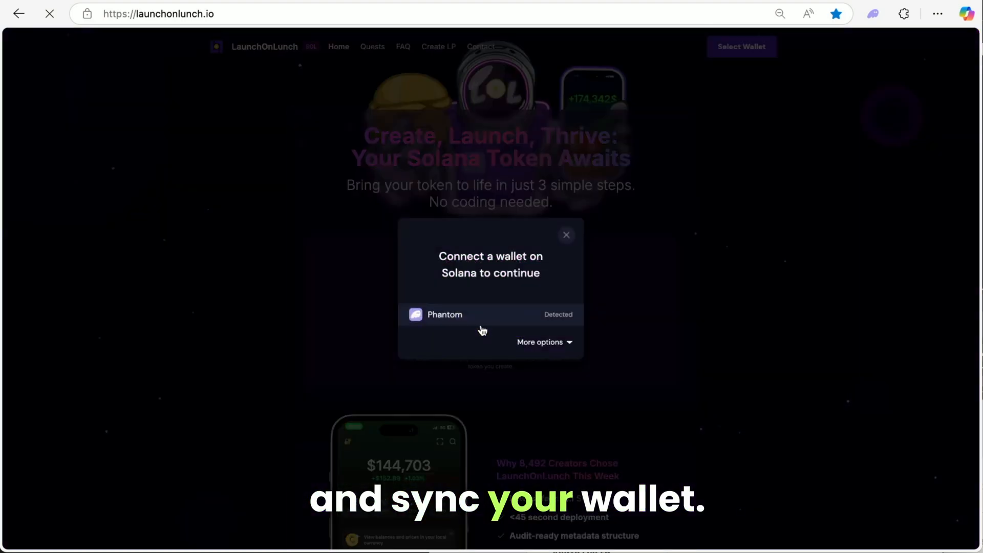
Connect the Phantom wallet, name the token Jingle with symbol JINGLE, and start the logo file picker
{"action": "left_click", "coordinate": [445, 314]}
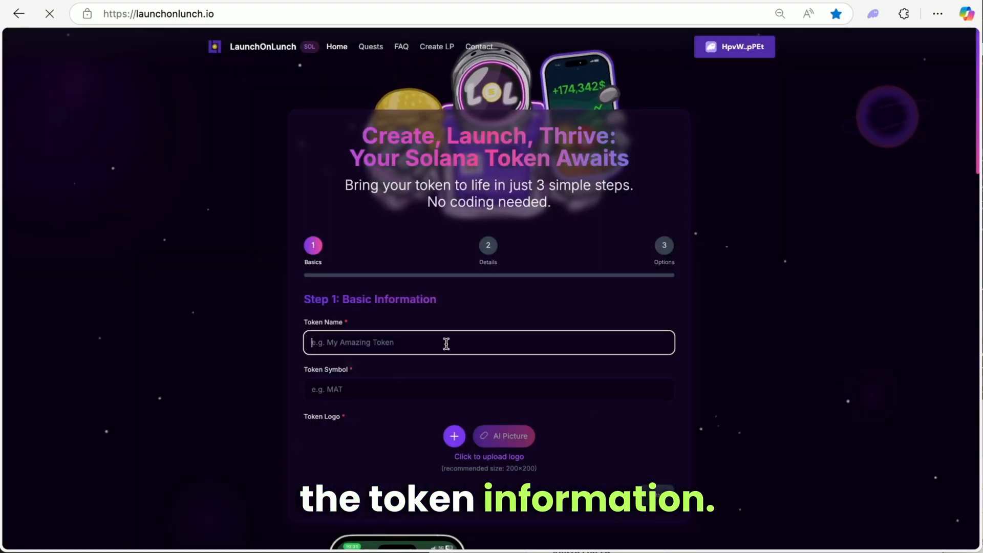
{"action": "type", "text": "Jingle"}
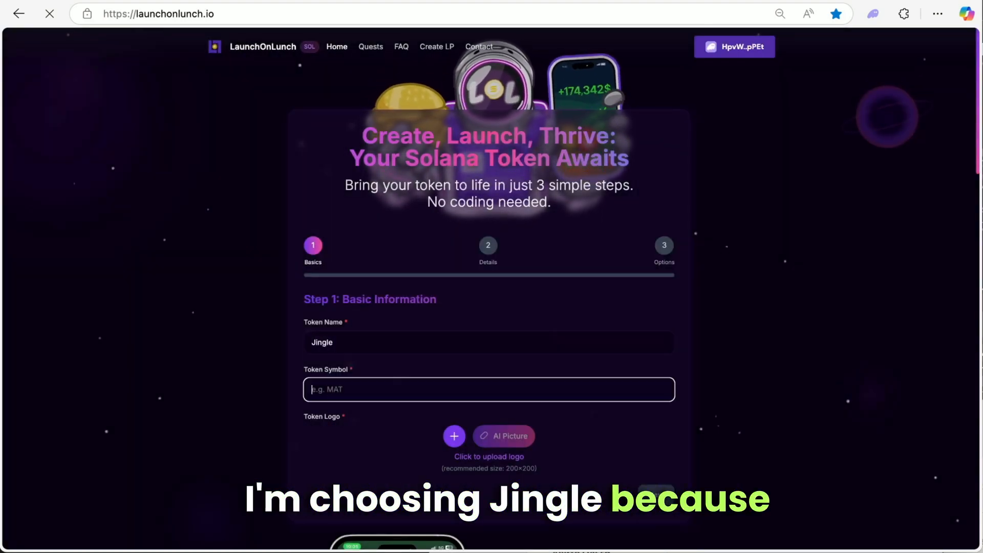
{"action": "type", "text": "JINGLE"}
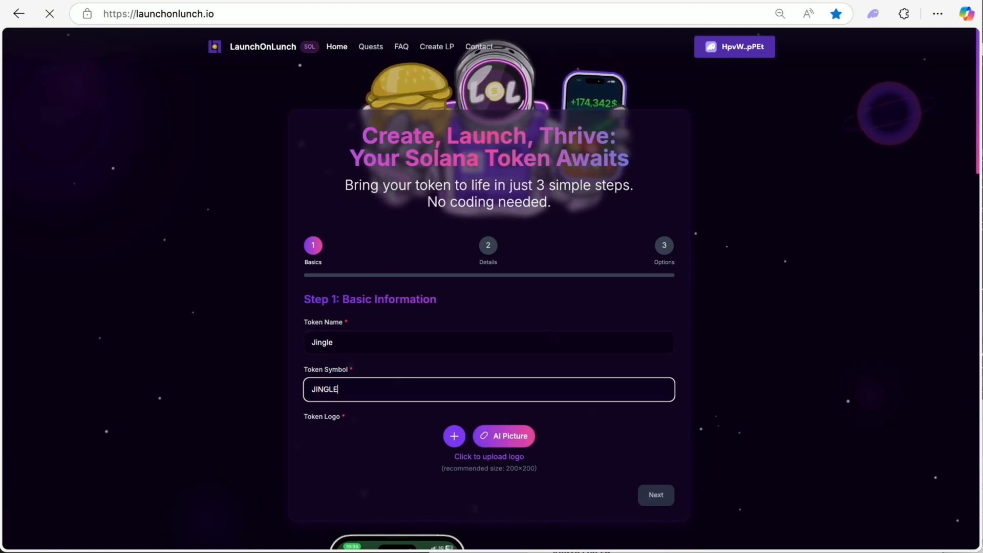
{"action": "left_click", "coordinate": [454, 436]}
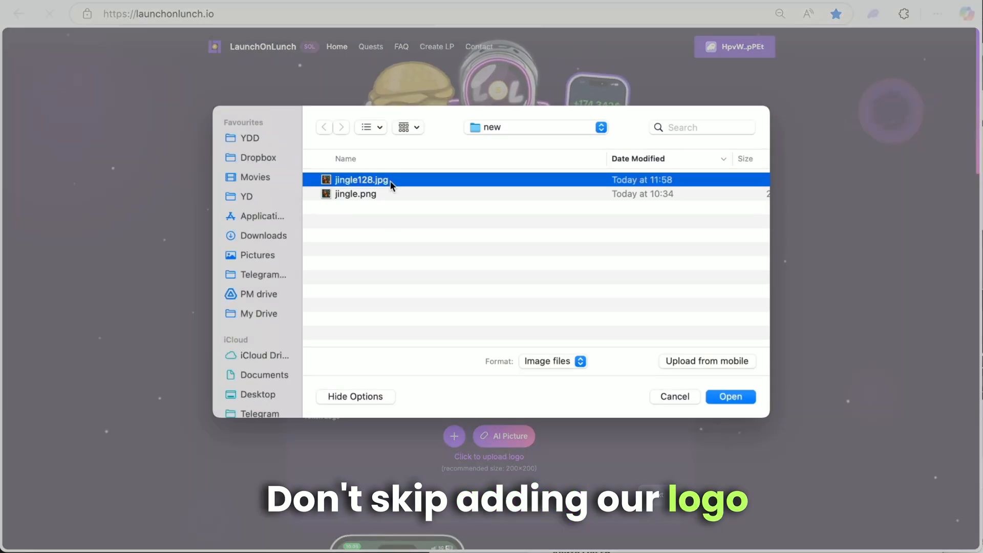
Advance to Token Details and describe the token as 'Solana Santa never disappoints memecoin holders'
{"action": "left_click", "coordinate": [730, 396]}
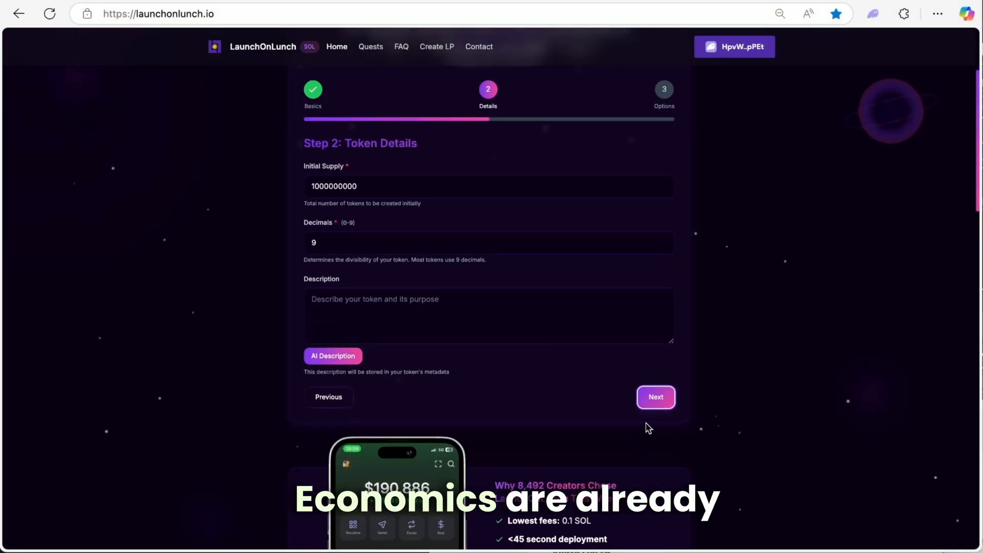
{"action": "scroll", "scroll_direction": "down", "scroll_amount": 3}
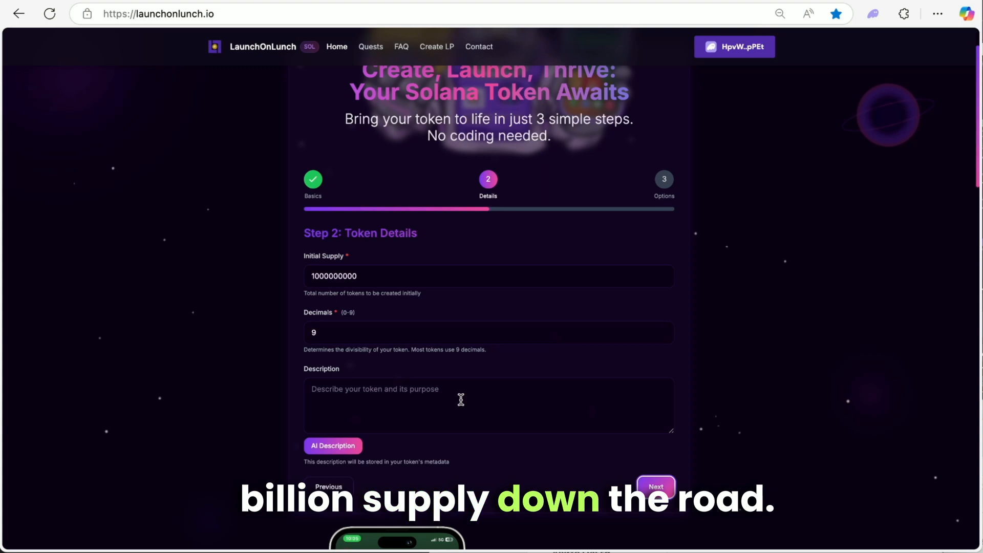
{"action": "left_click", "coordinate": [488, 405]}
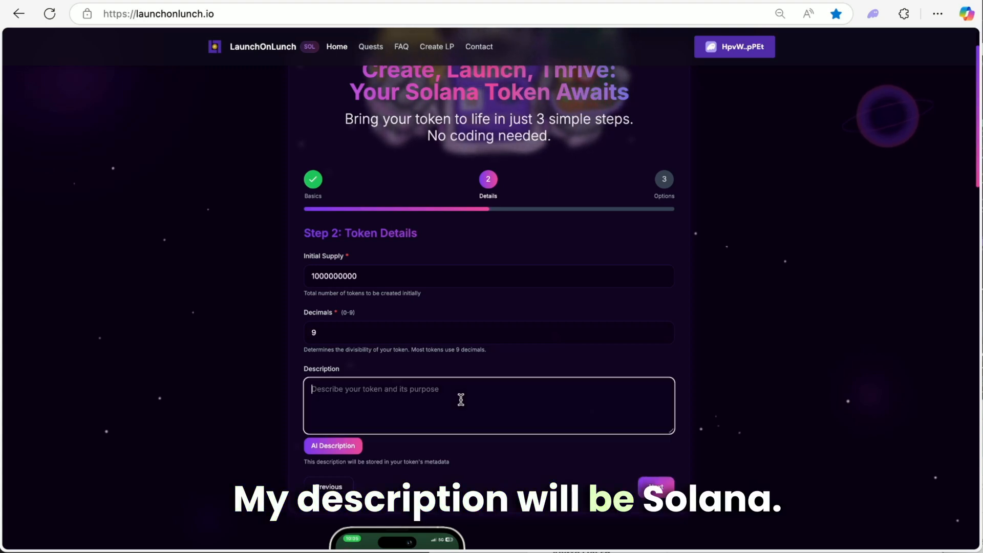
{"action": "type", "text": "Solana Santa never disappoints memecoin holders"}
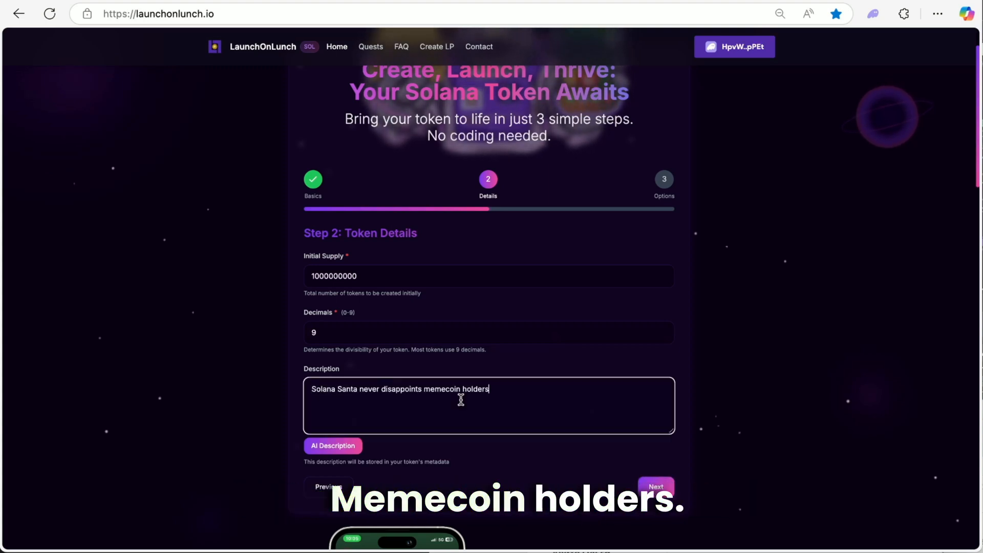
Approve the token creation in Phantom and copy the new mint address from the success summary
{"action": "left_click", "coordinate": [655, 486]}
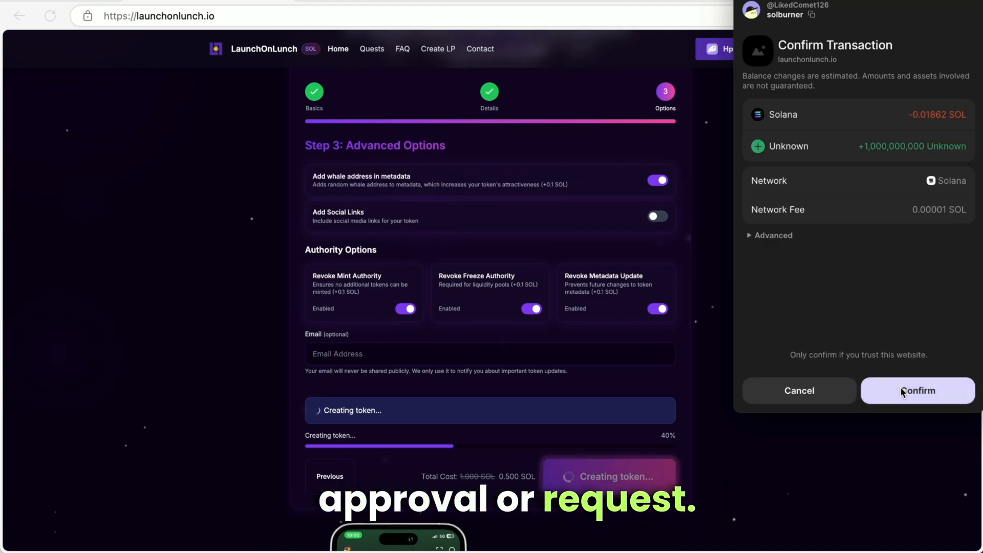
{"action": "left_click", "coordinate": [916, 390]}
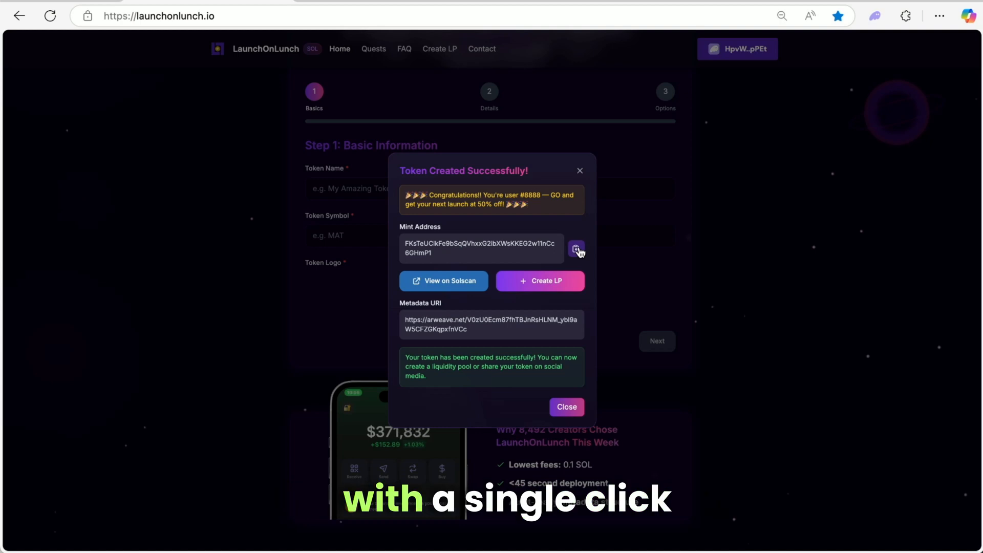
{"action": "left_click", "coordinate": [574, 249]}
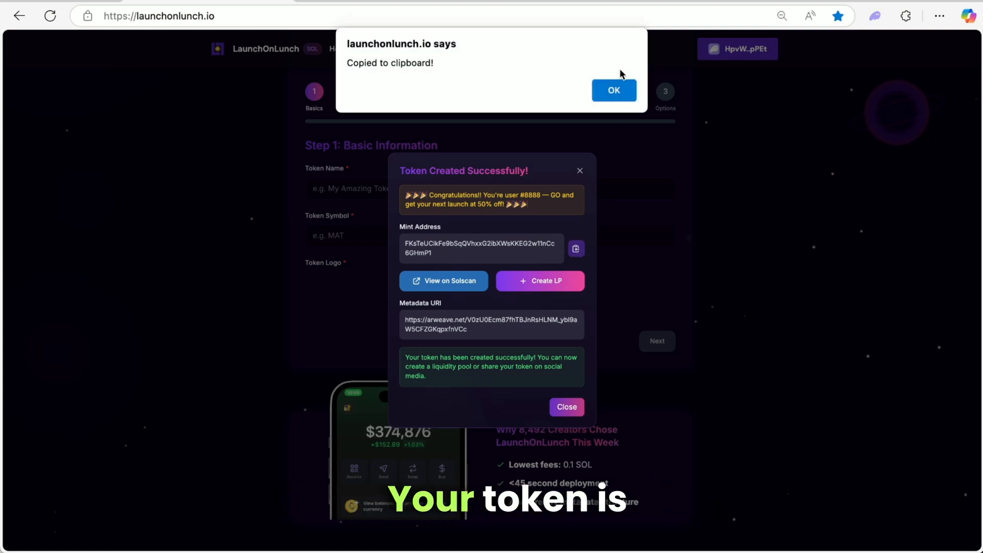
{"action": "left_click", "coordinate": [612, 90]}
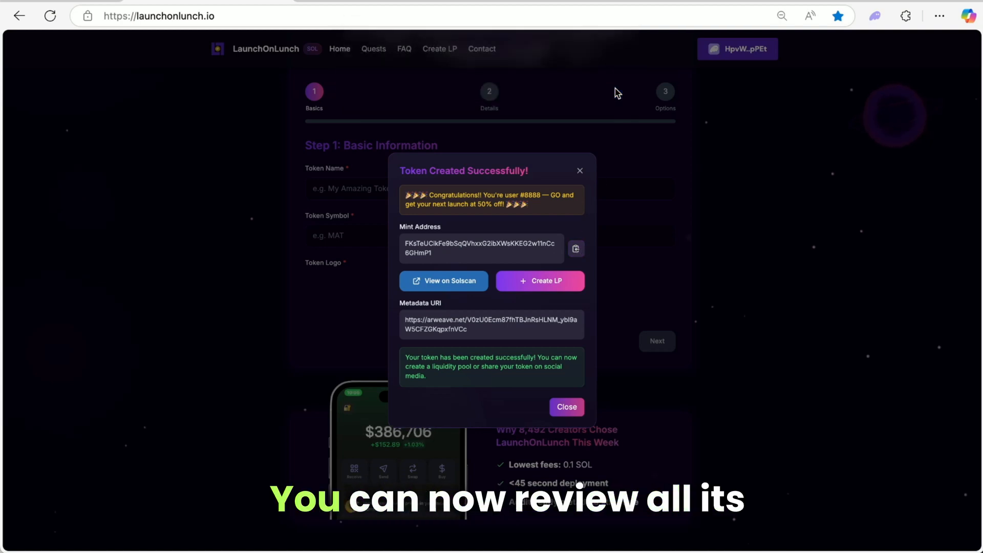
Review the Solscan transaction's Instruction Details showing 1,000,000,000 JINGLE minted to the wallet
{"action": "left_click", "coordinate": [444, 280]}
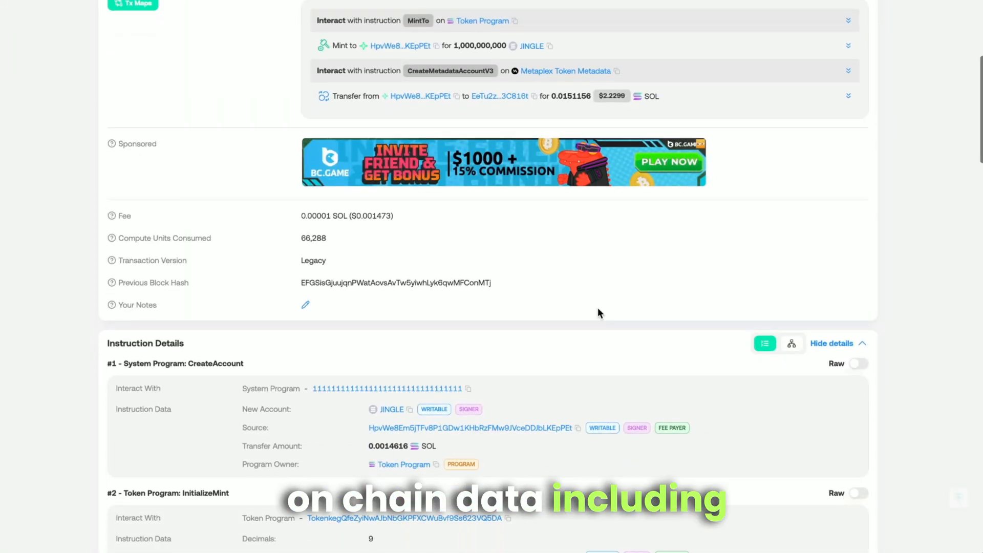
{"action": "scroll", "scroll_direction": "down", "scroll_amount": 3}
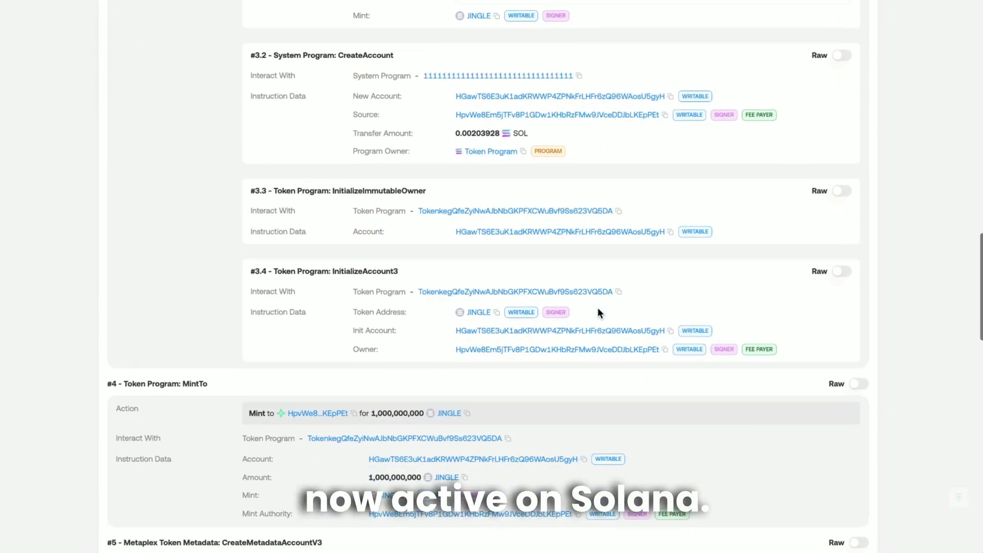
{"action": "scroll", "scroll_direction": "down", "scroll_amount": 3}
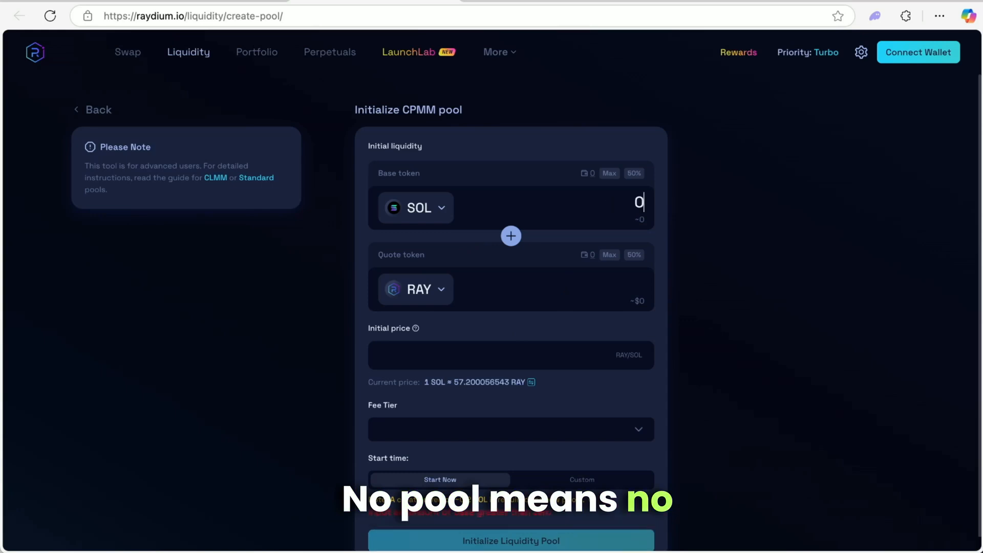
Enter 0.4 SOL, paste the JINGLE mint address as quote token and add Jingle as a user token
{"action": "type", "text": ".4"}
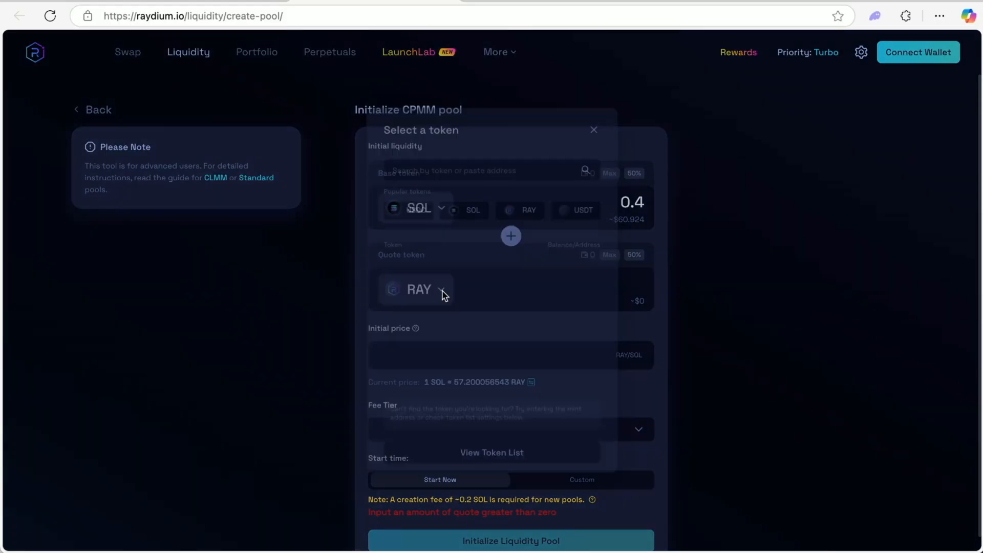
{"action": "type", "text": "bSqQVhxxG2ibXWsKKeG2w11nCc6GHmP1"}
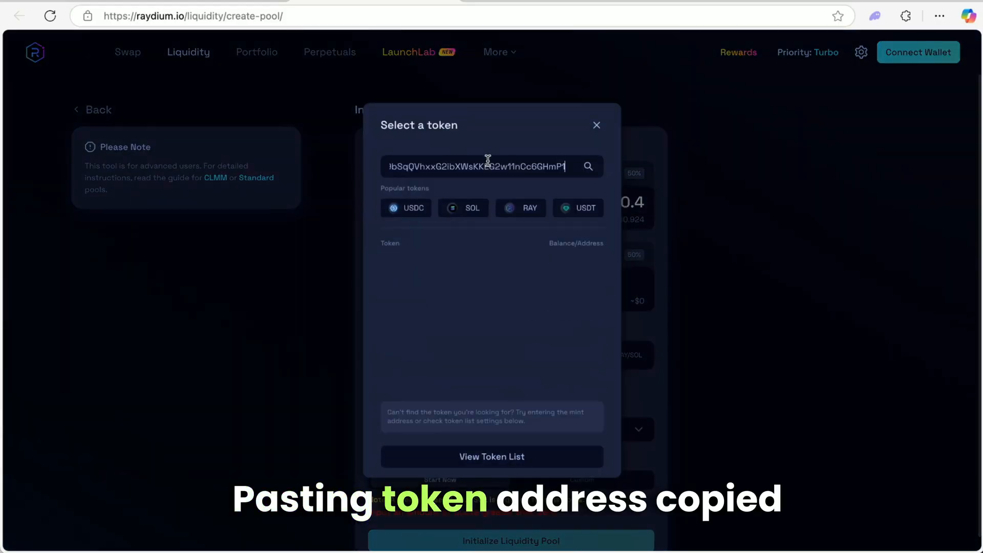
{"action": "type", "text": "FKsTeUCikFe9bSqQVhxxG2ibXWsKKEG2w11nCc6GHmP1"}
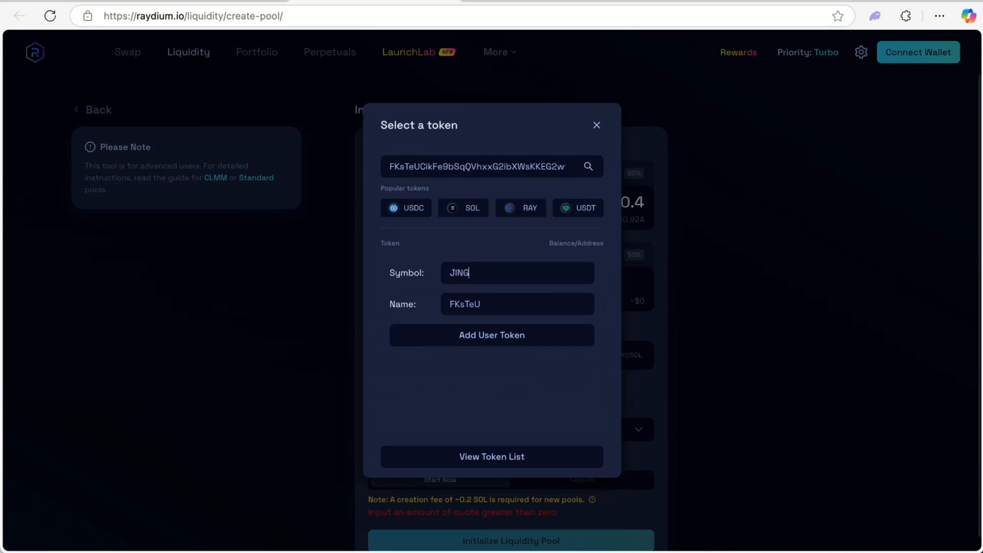
{"action": "type", "text": "Jingle"}
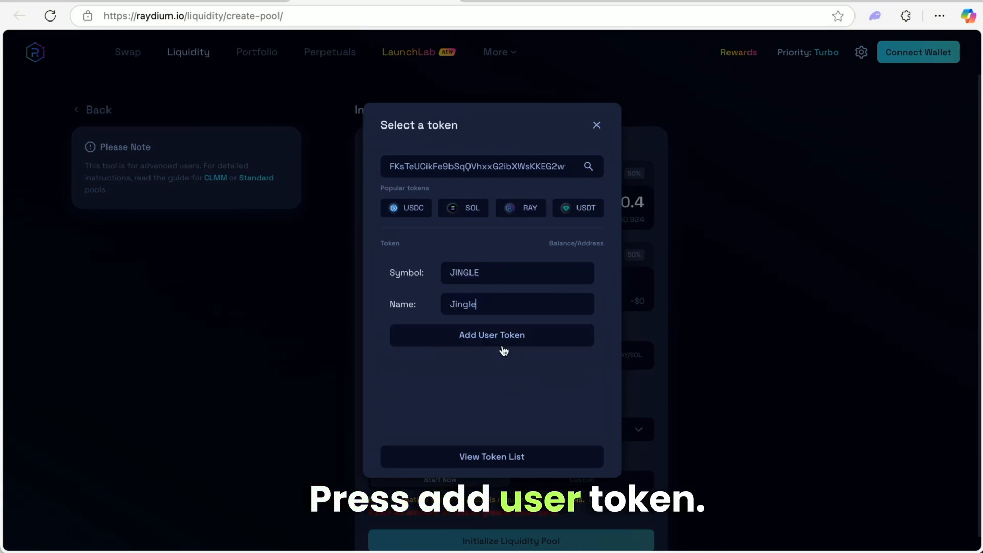
{"action": "left_click", "coordinate": [492, 335]}
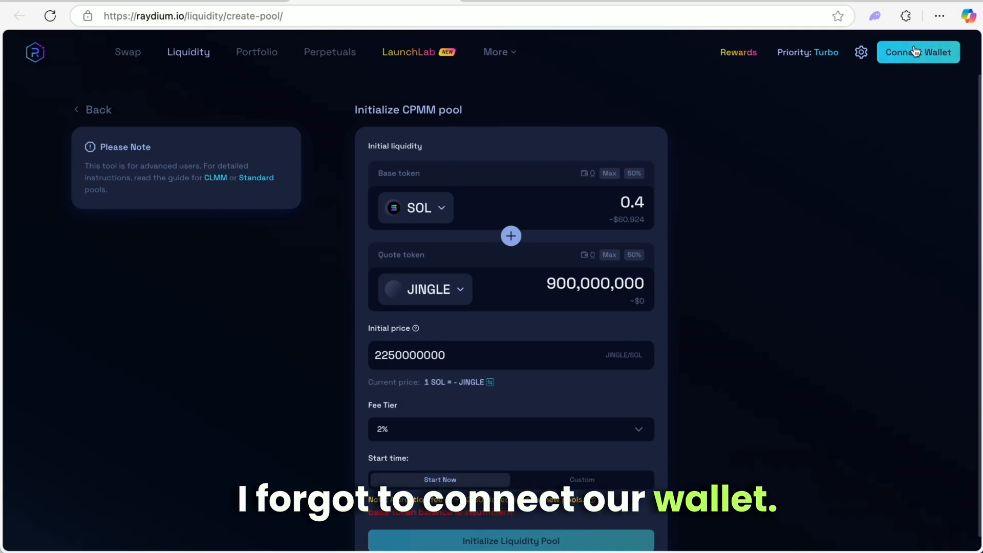
Connect Phantom, initialize the SOL-JINGLE pool, approve the transaction and head to DEX Screener
{"action": "left_click", "coordinate": [917, 53]}
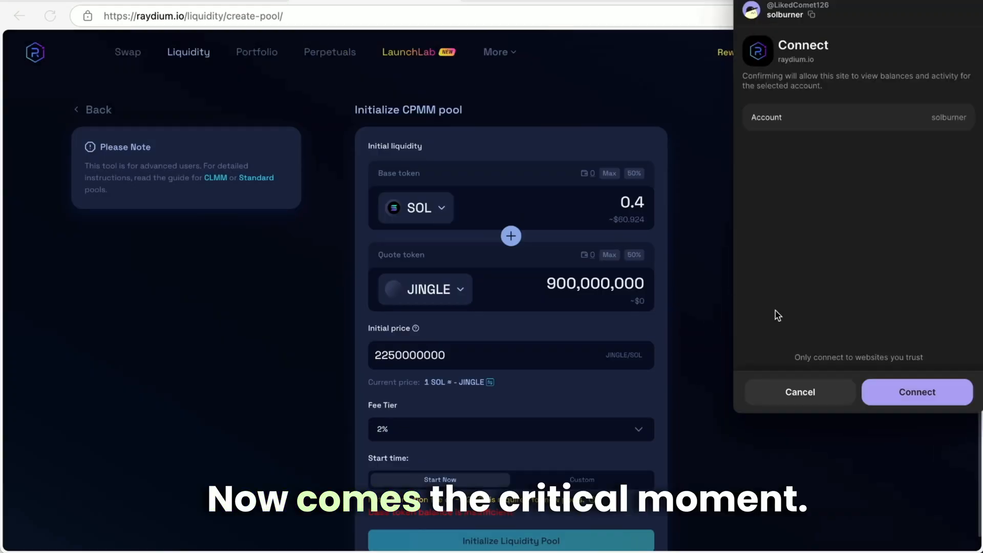
{"action": "left_click", "coordinate": [915, 392]}
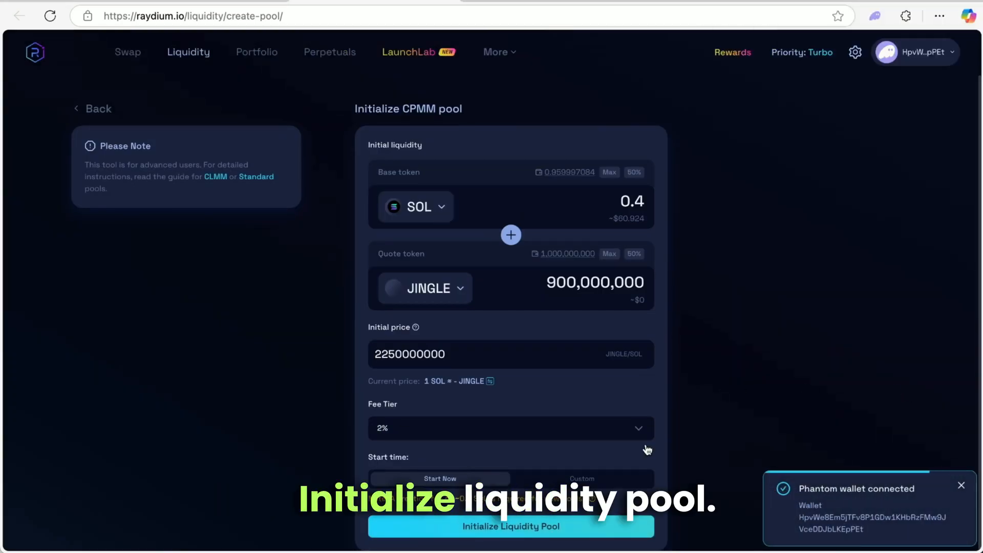
{"action": "left_click", "coordinate": [510, 526]}
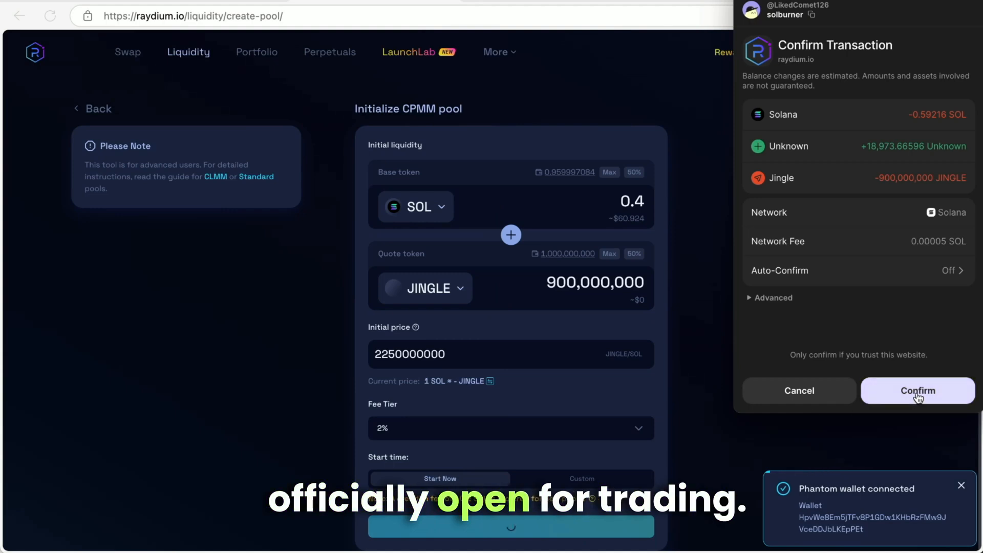
{"action": "left_click", "coordinate": [916, 390]}
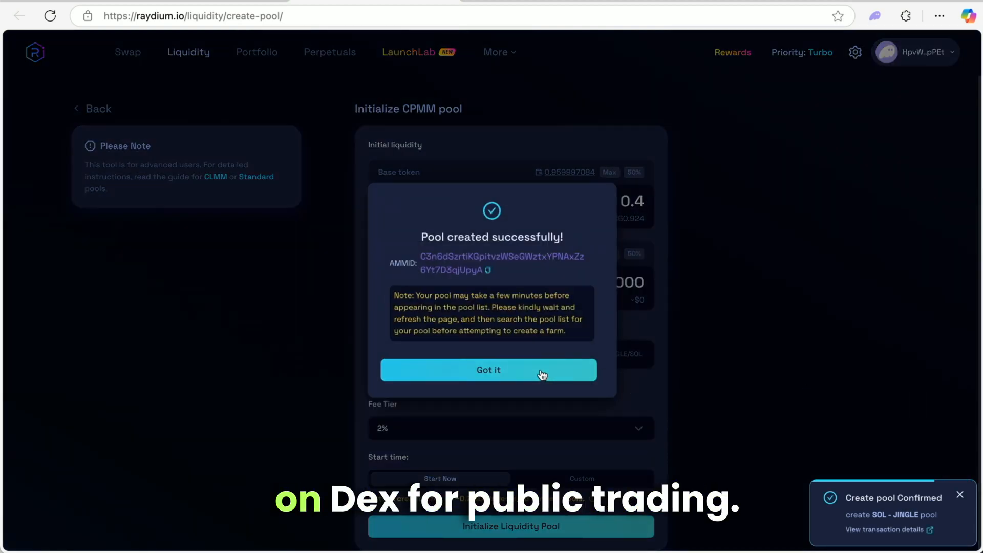
{"action": "left_click", "coordinate": [489, 370]}
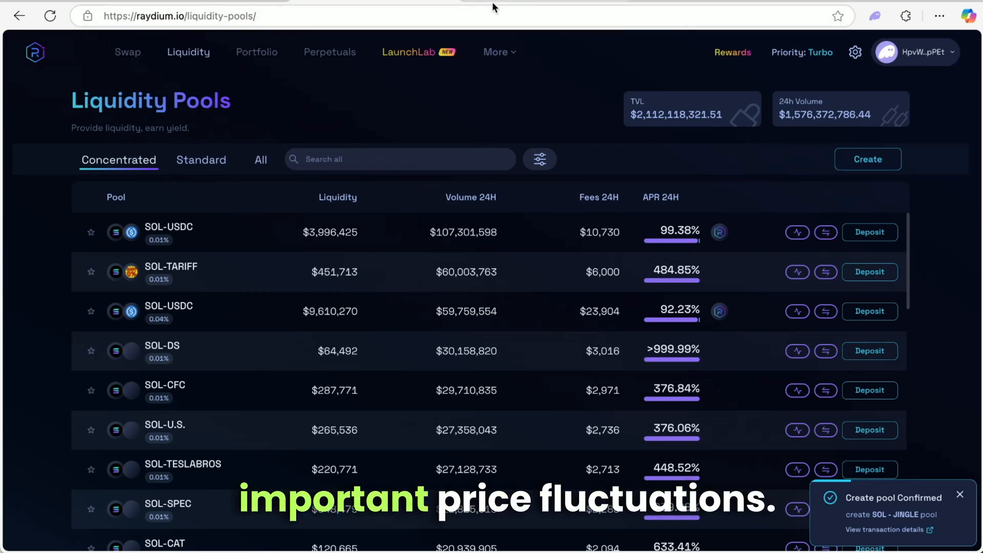
{"action": "left_click", "coordinate": [256, 52]}
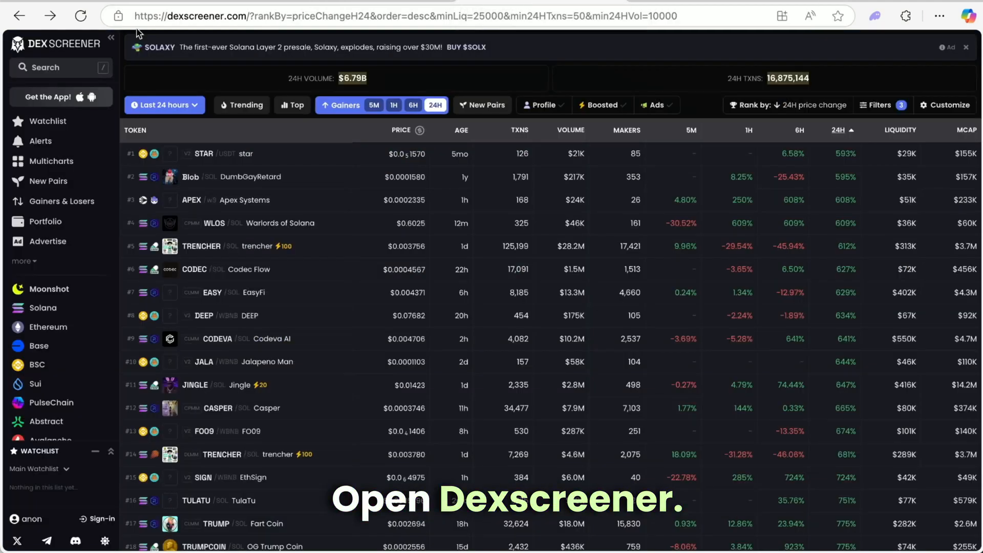
Show the JINGLE/SOL Raydium pair chart and adjust its candle interval
{"action": "left_click", "coordinate": [56, 68]}
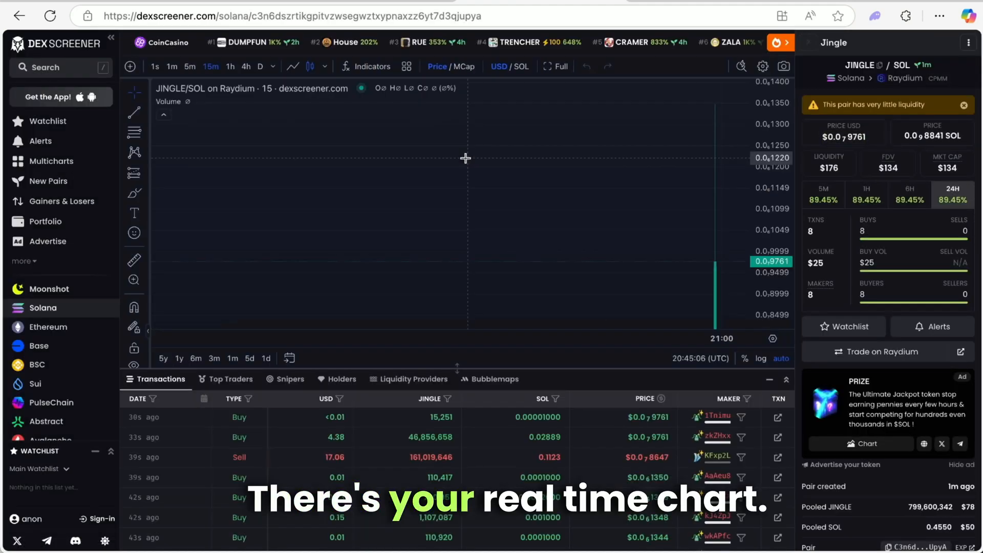
{"action": "left_click", "coordinate": [155, 66]}
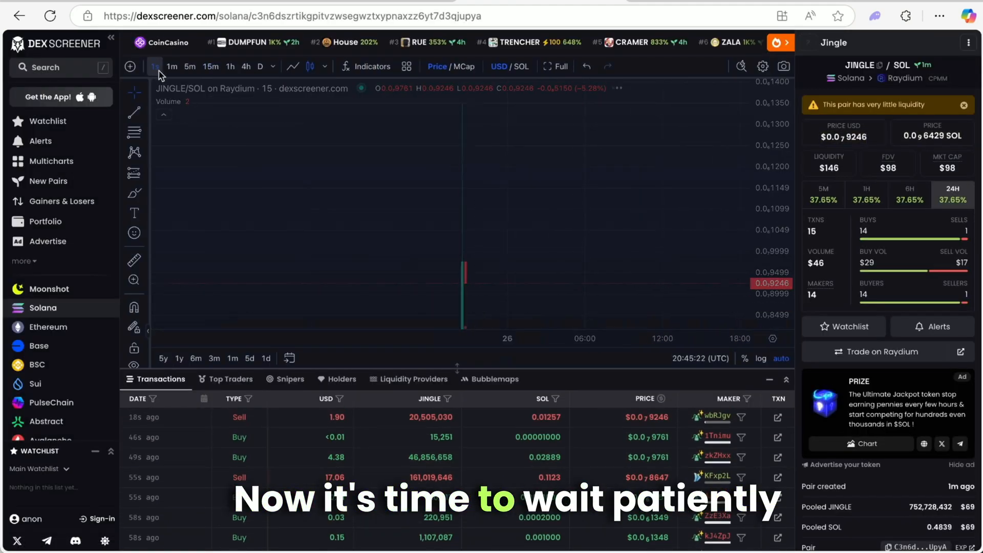
{"action": "left_click", "coordinate": [154, 67]}
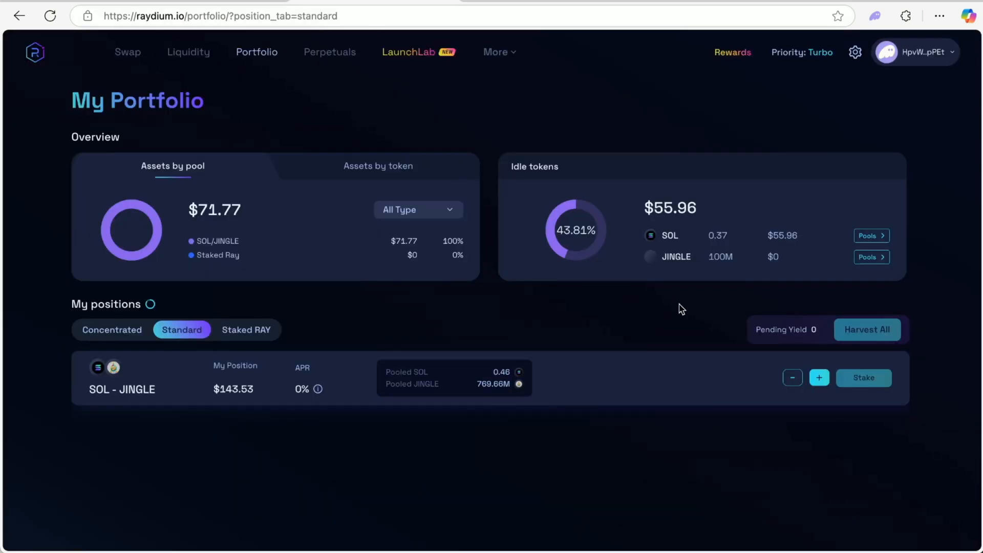
Remove 100% of the SOL-JINGLE liquidity, confirm in Phantom, and check the wallet balance
{"action": "left_click", "coordinate": [792, 378]}
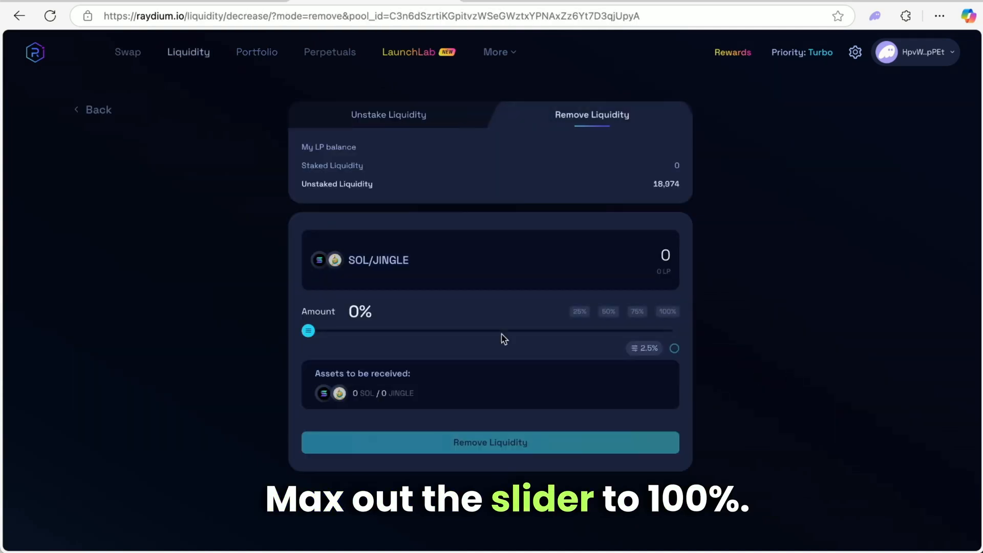
{"action": "left_click_drag", "start_coordinate": [307, 330], "coordinate": [672, 331]}
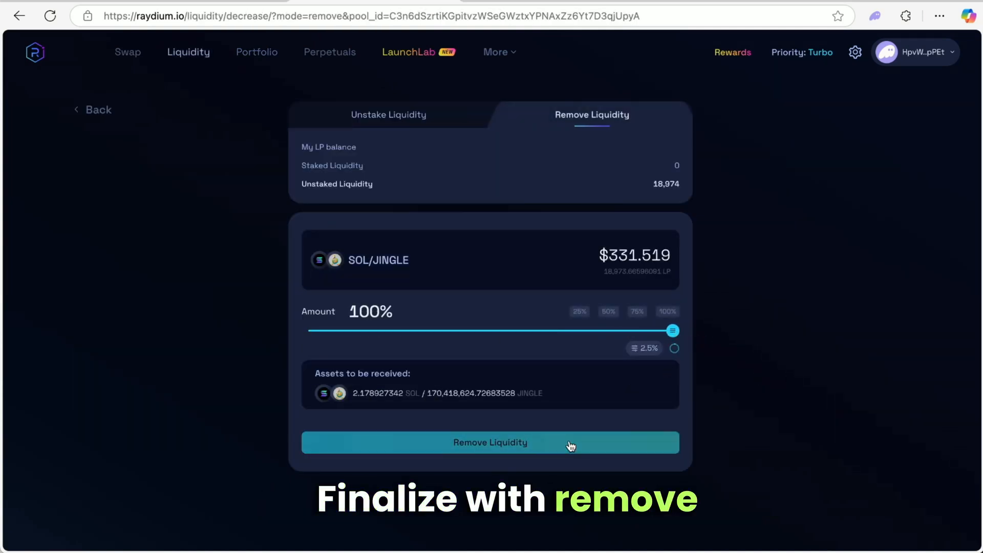
{"action": "left_click", "coordinate": [490, 442]}
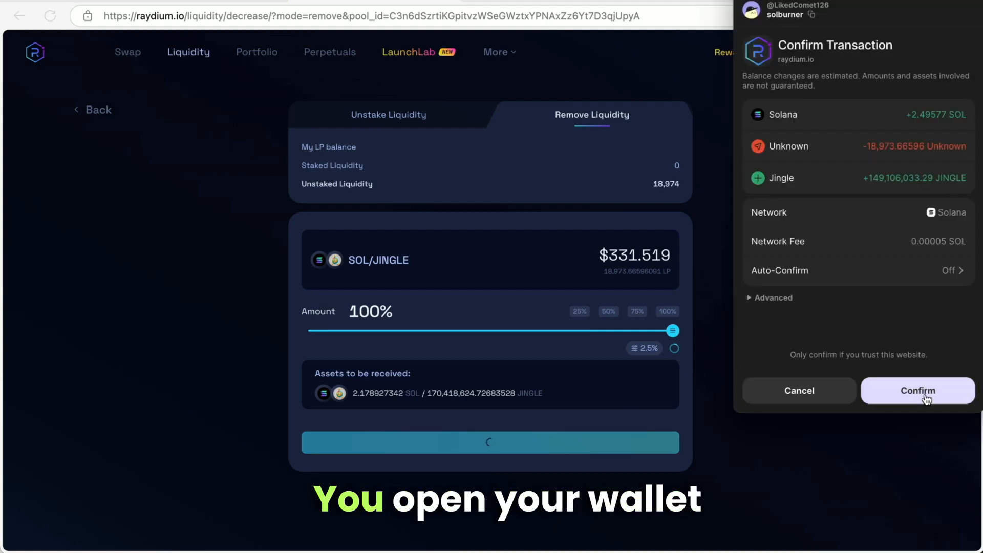
{"action": "left_click", "coordinate": [917, 390]}
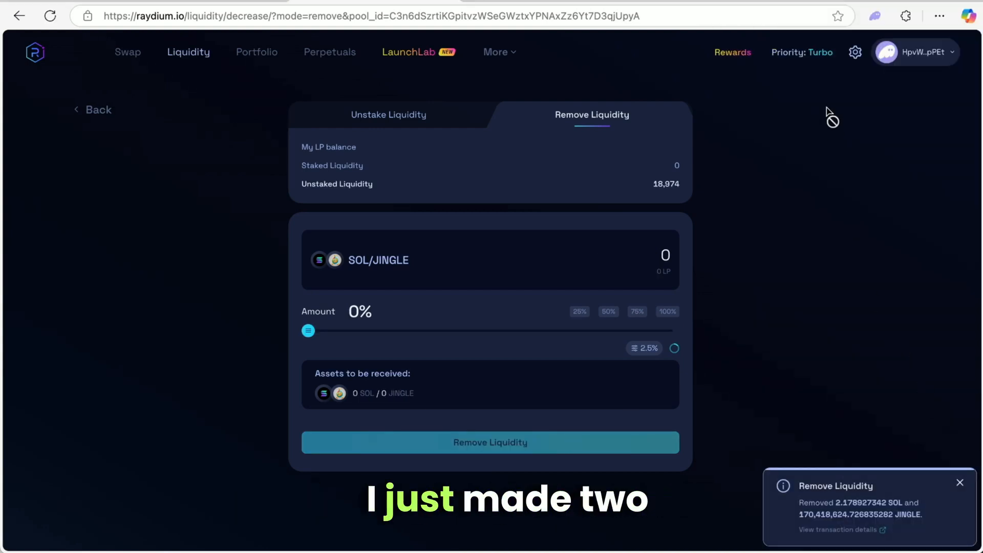
{"action": "left_click", "coordinate": [873, 15]}
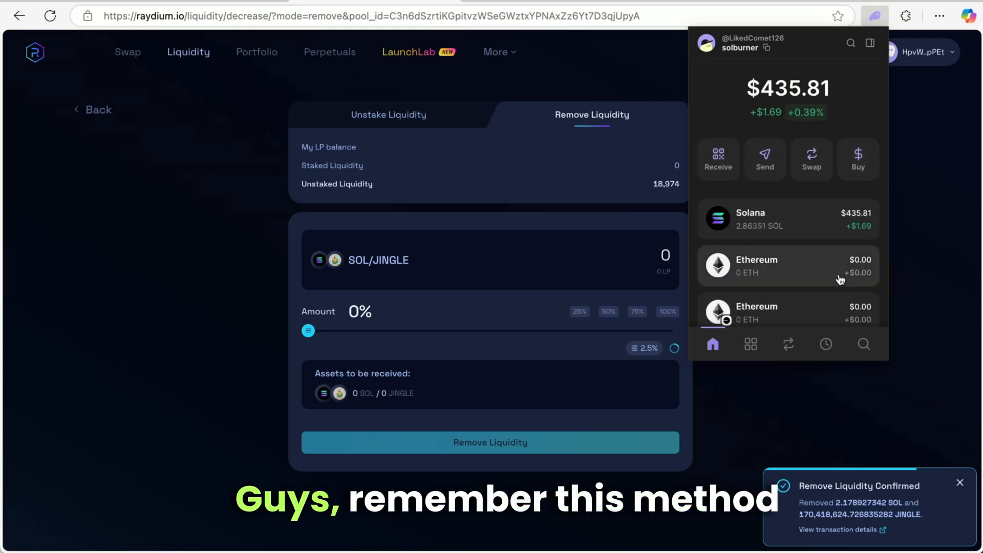